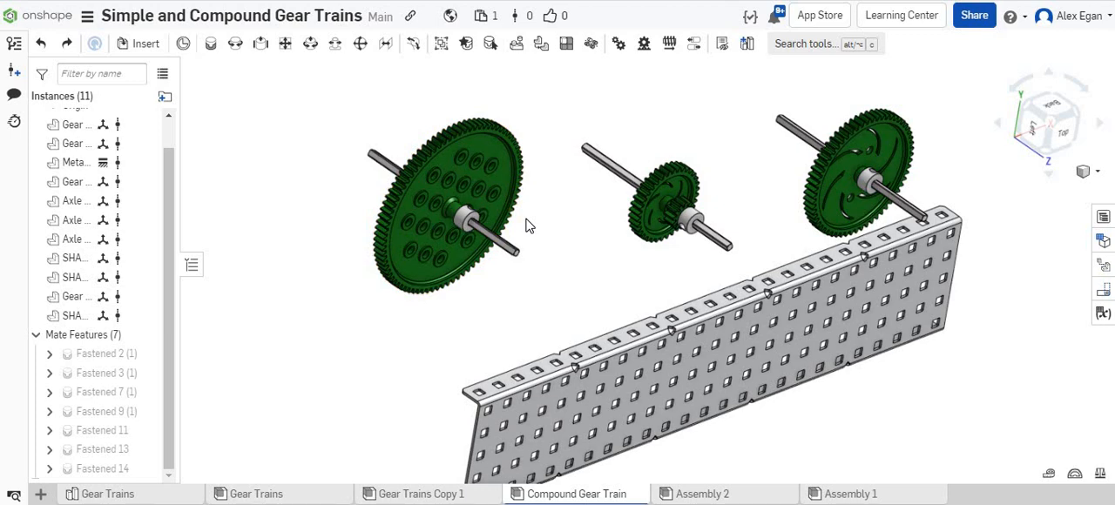
- Begin a new Revolute mate in the Compound Gear Train assembly
left_click(473, 171)
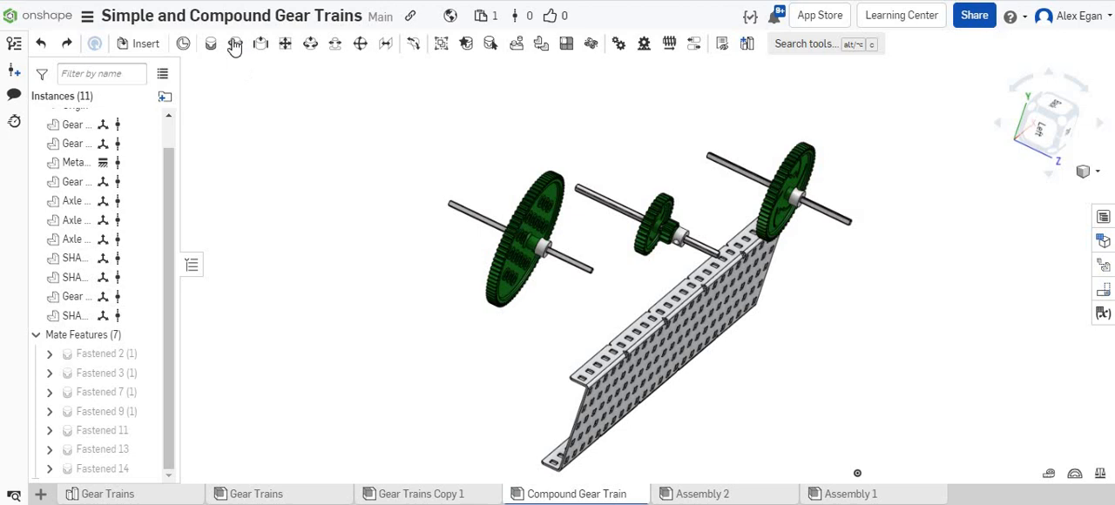
left_click(235, 41)
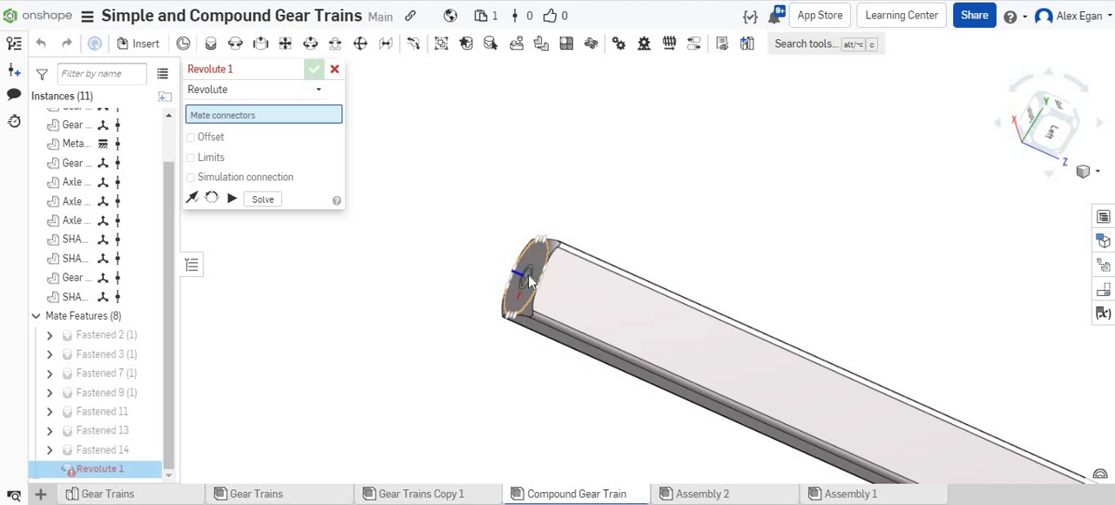
- Mate the large gear's axle shaft to a C-channel hole with a 2 in Z offset
left_click(526, 278)
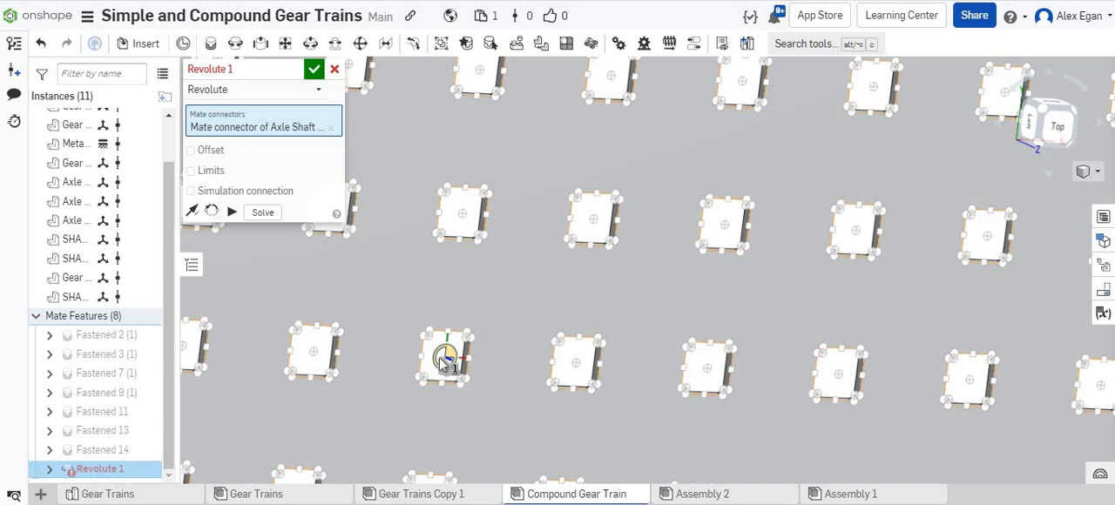
left_click(444, 352)
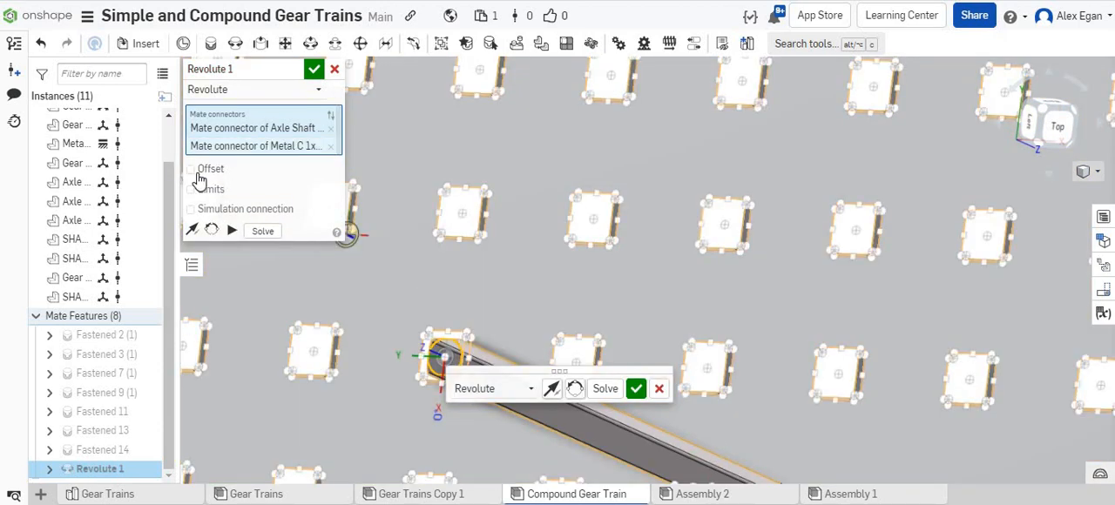
left_click(190, 169)
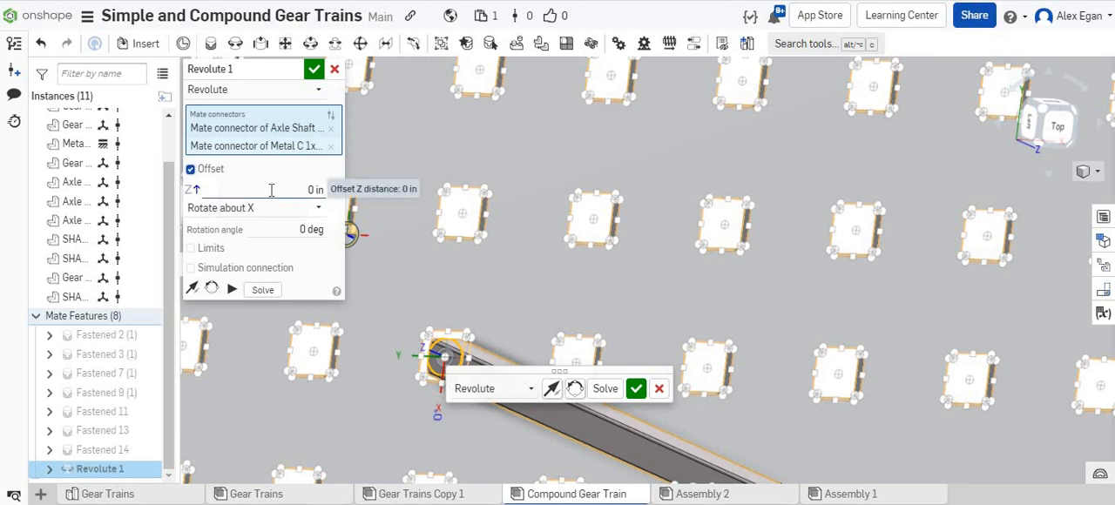
type("2")
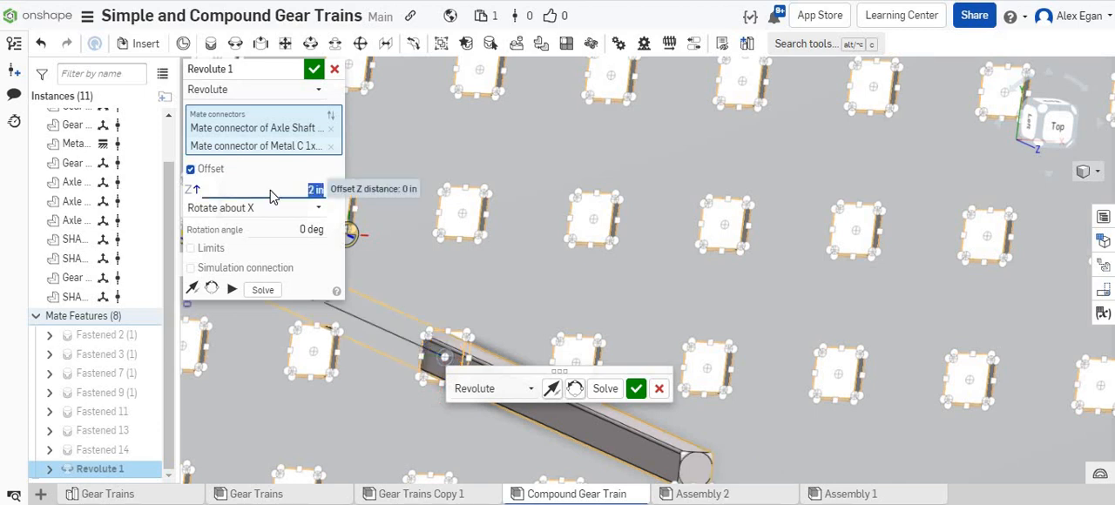
left_click(636, 389)
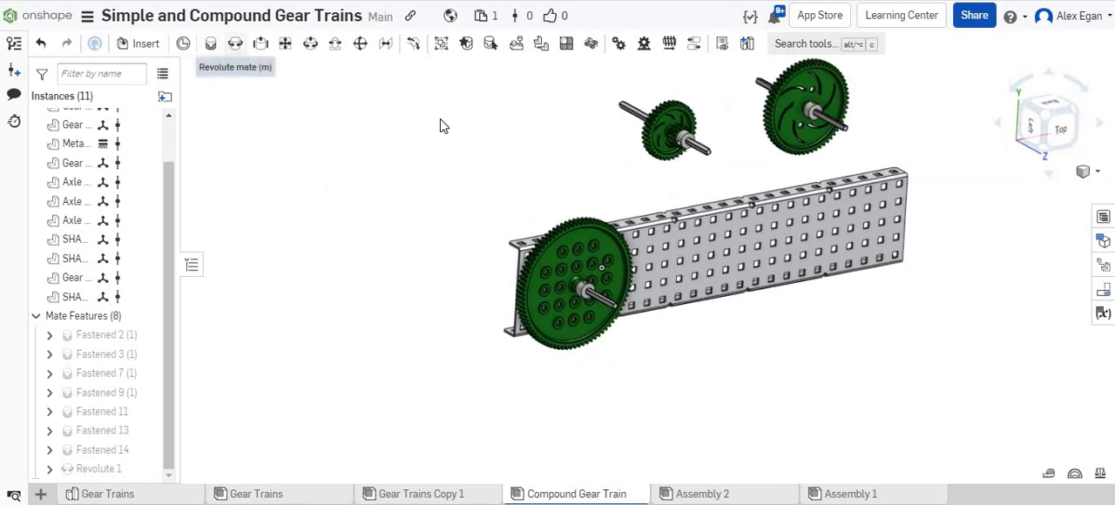
- Mate the small gear's axle to the C-channel beside the large gear with a Z offset
left_click(234, 43)
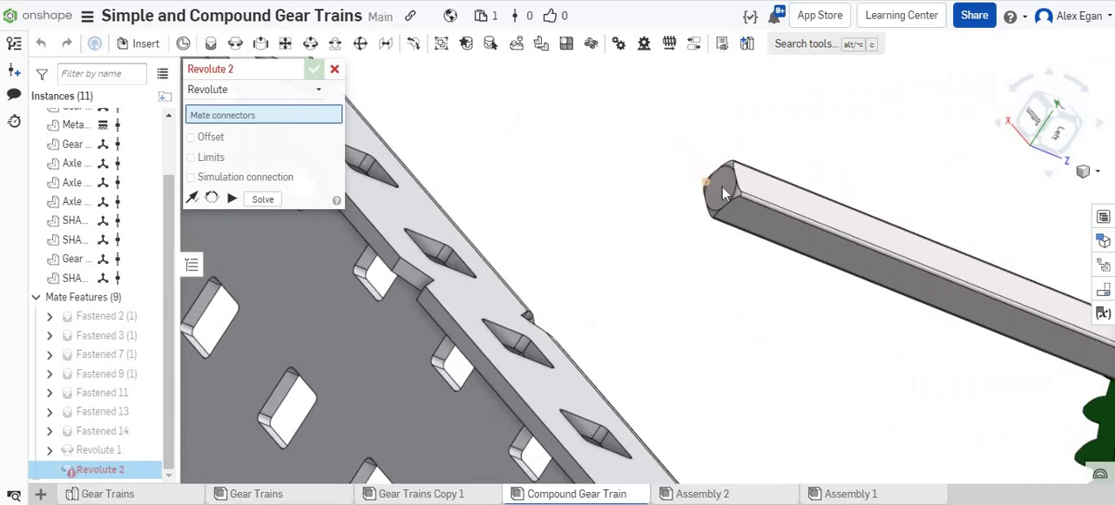
left_click(723, 188)
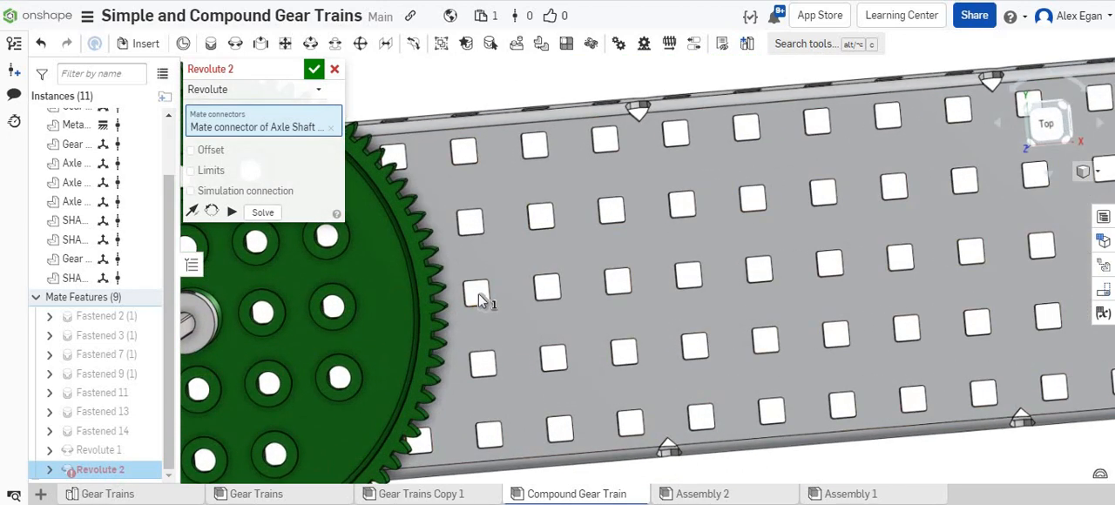
mouse_move(555, 293)
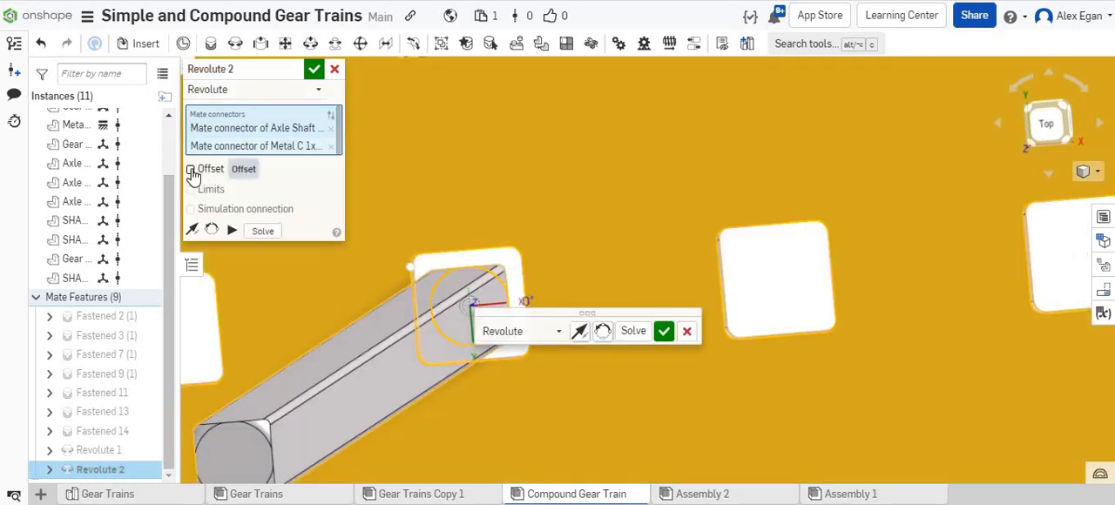
left_click(191, 169)
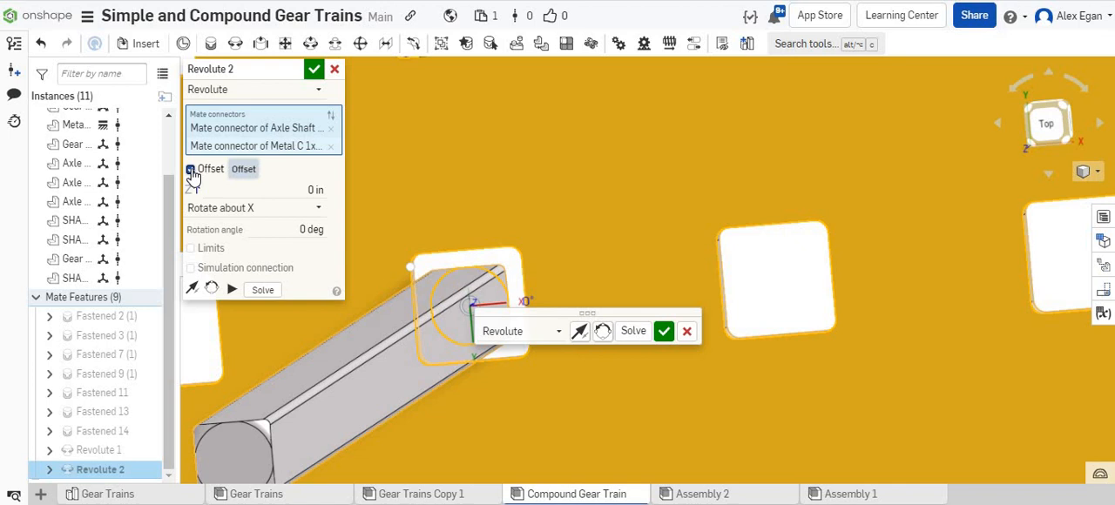
left_click(190, 169)
type("2")
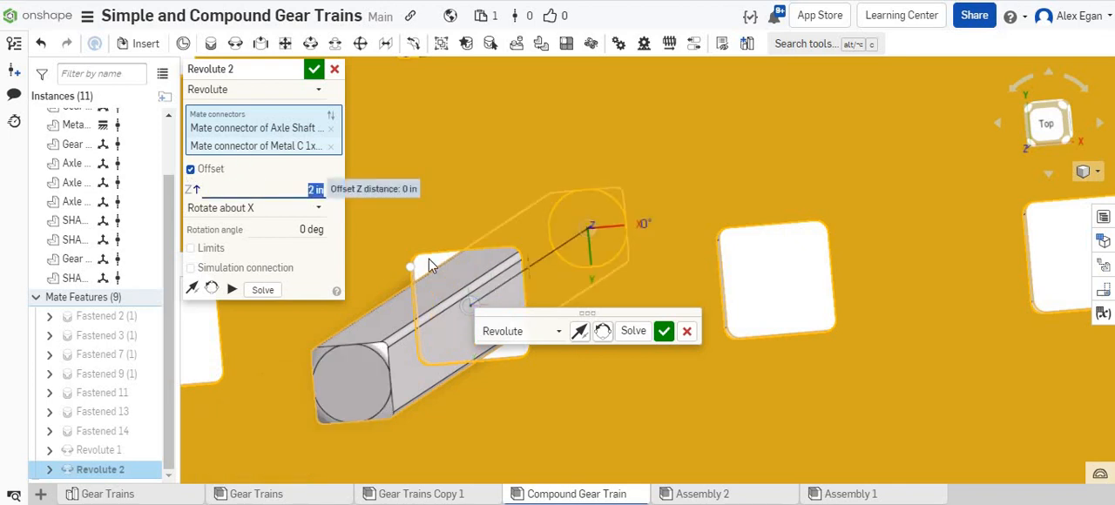
left_click(664, 331)
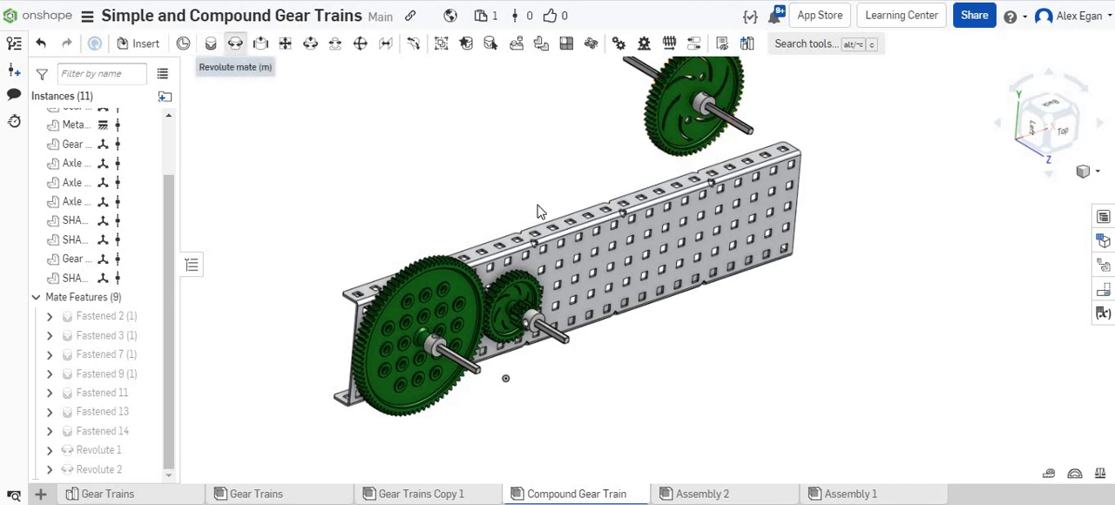
- Mate the third gear's axle shaft end to a C-channel hole with Revolute 3
left_click(235, 42)
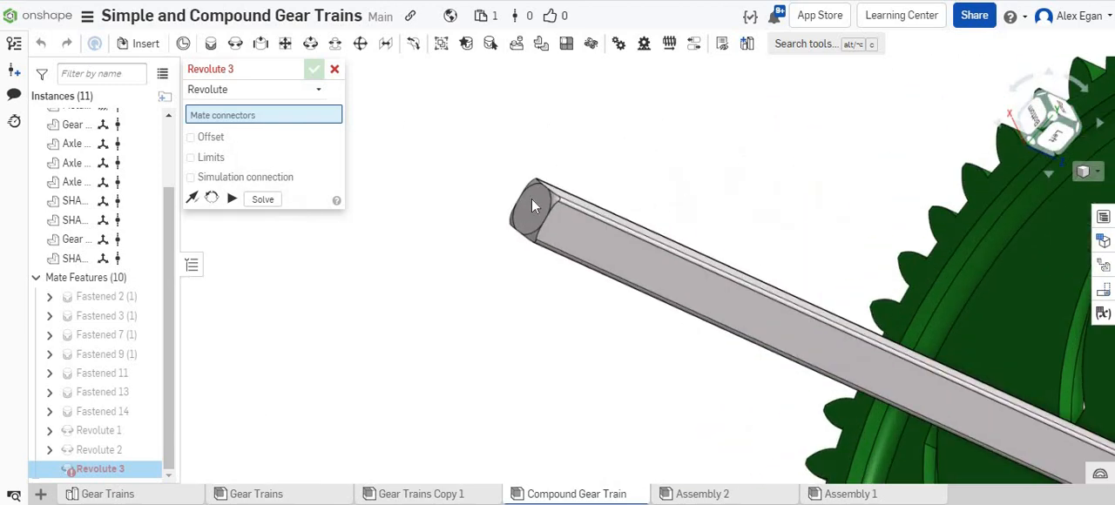
left_click(533, 209)
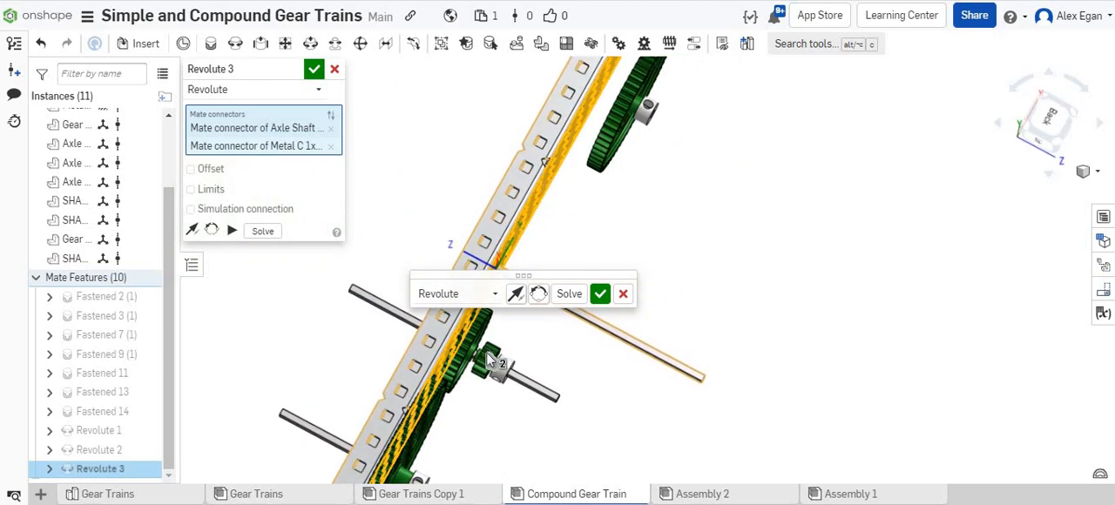
mouse_move(599, 293)
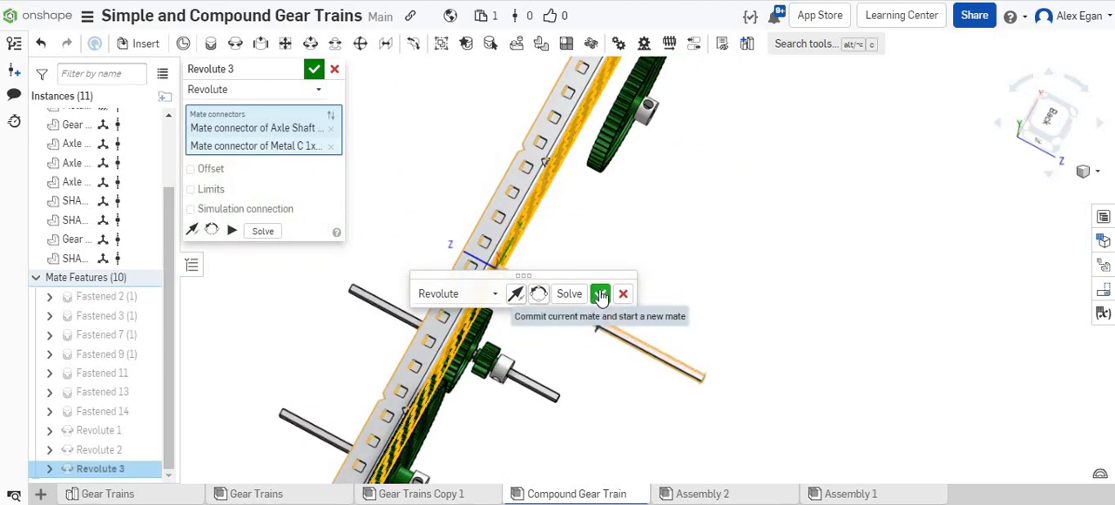
left_click(599, 293)
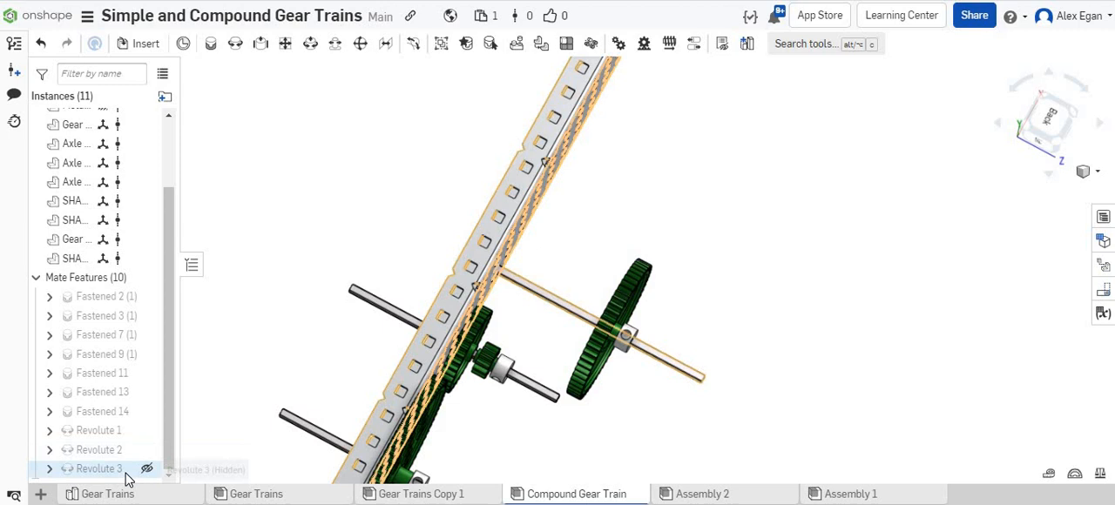
- Edit Revolute 3 to add a 1.6 in Z offset so the three gears mesh in a row
right_click(96, 469)
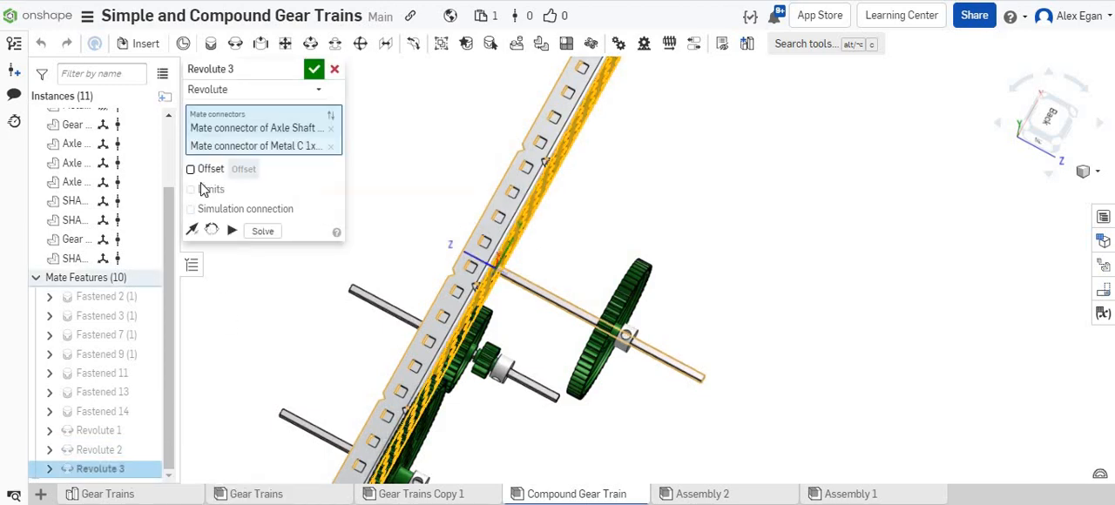
left_click(190, 169)
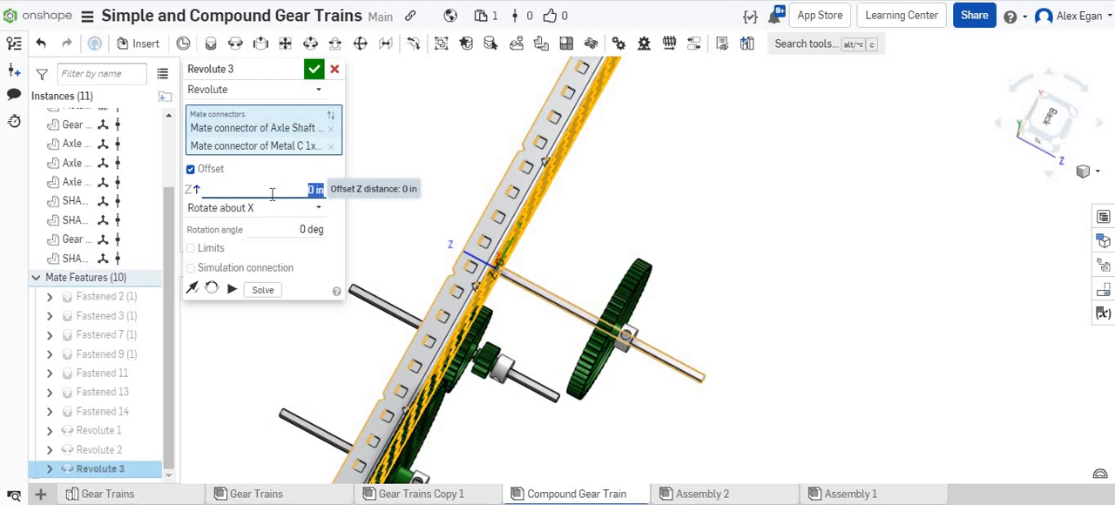
type("1.5")
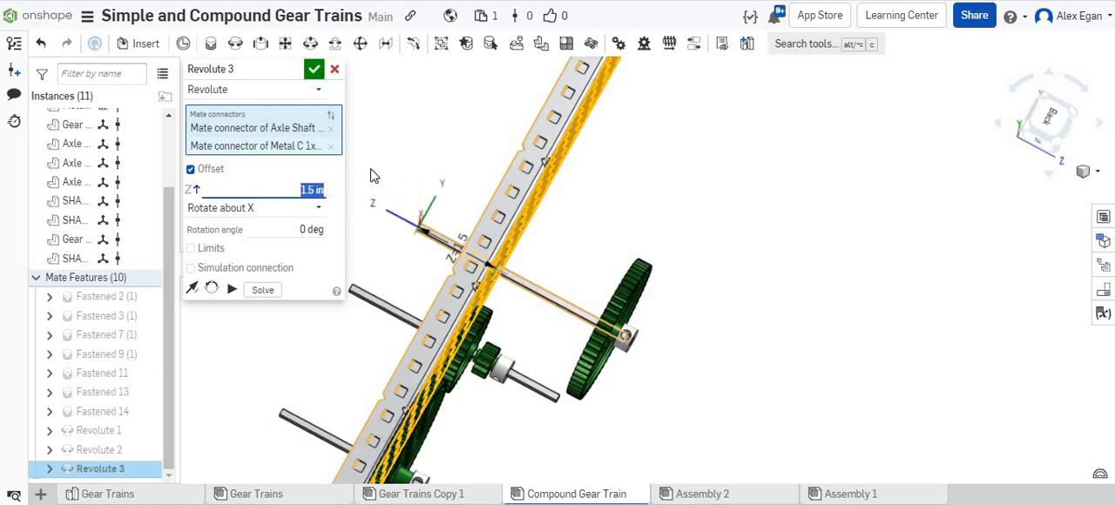
left_click(314, 69)
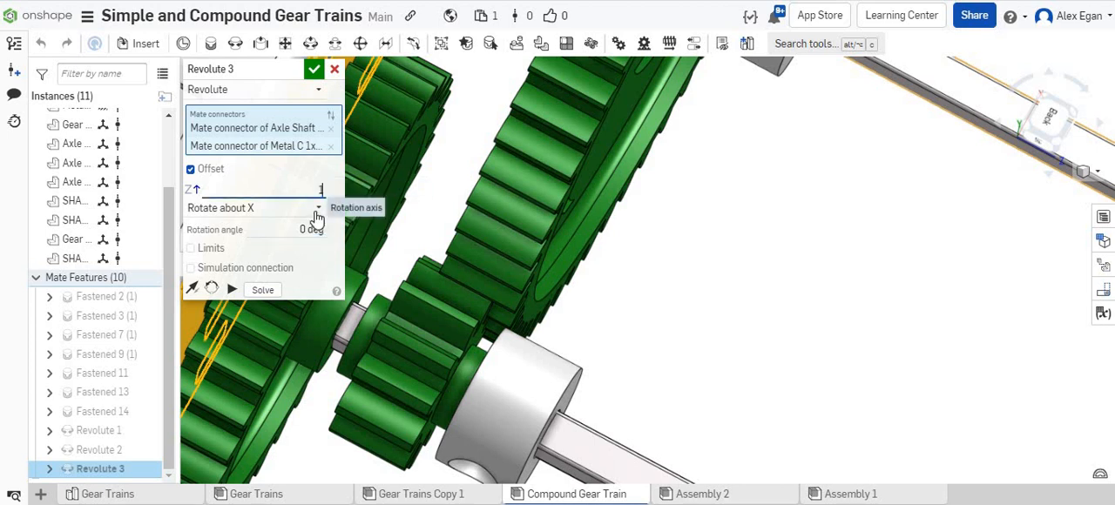
type("1.6 in")
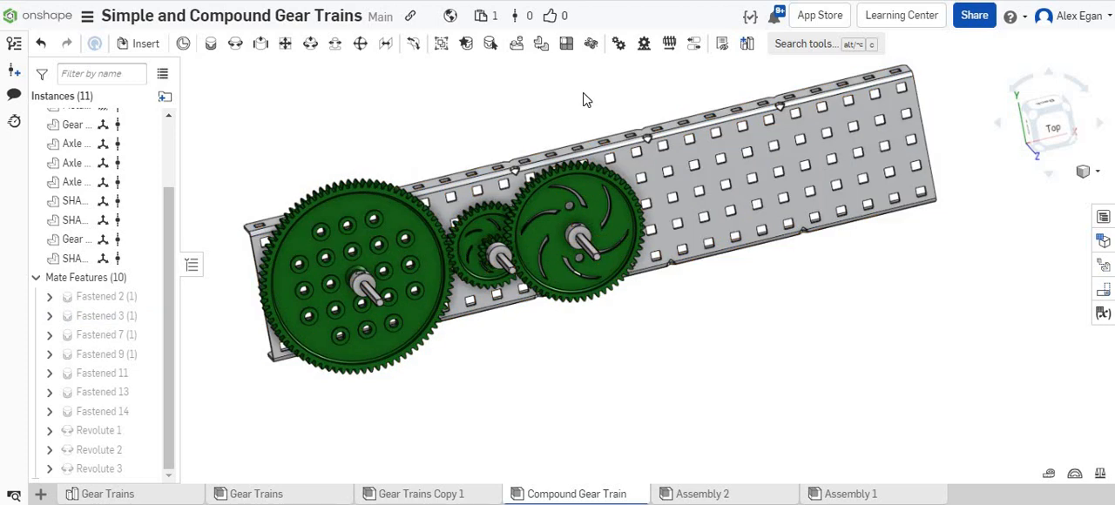
mouse_move(616, 43)
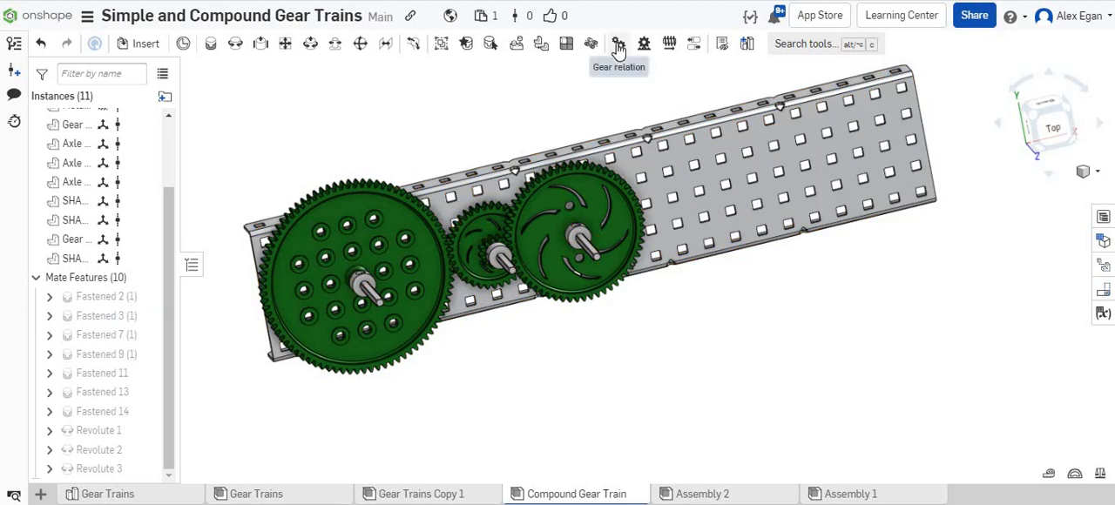
- Create Gear 1 relation between Revolute 2 and Revolute 1 with ratio 36/84
left_click(618, 41)
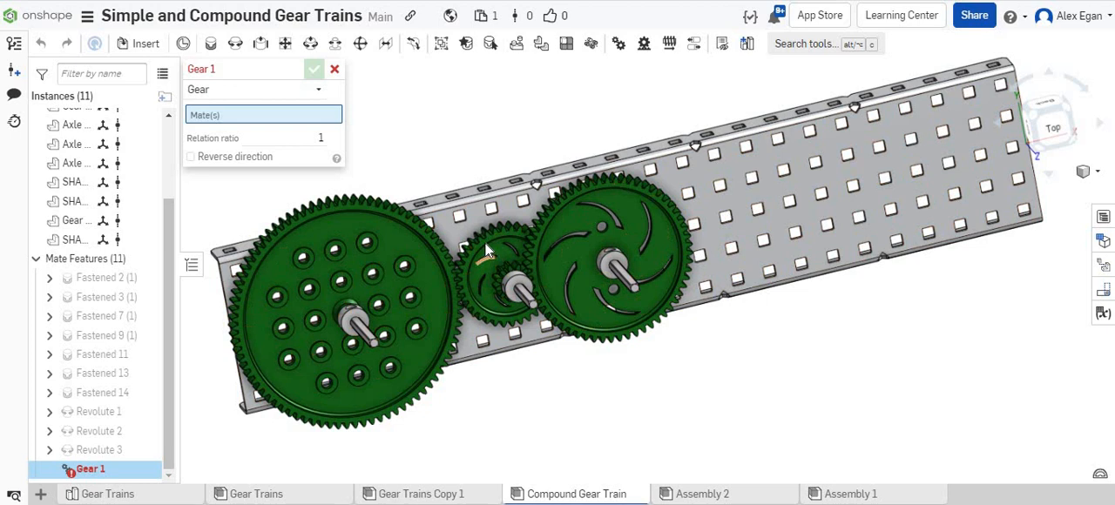
mouse_move(481, 242)
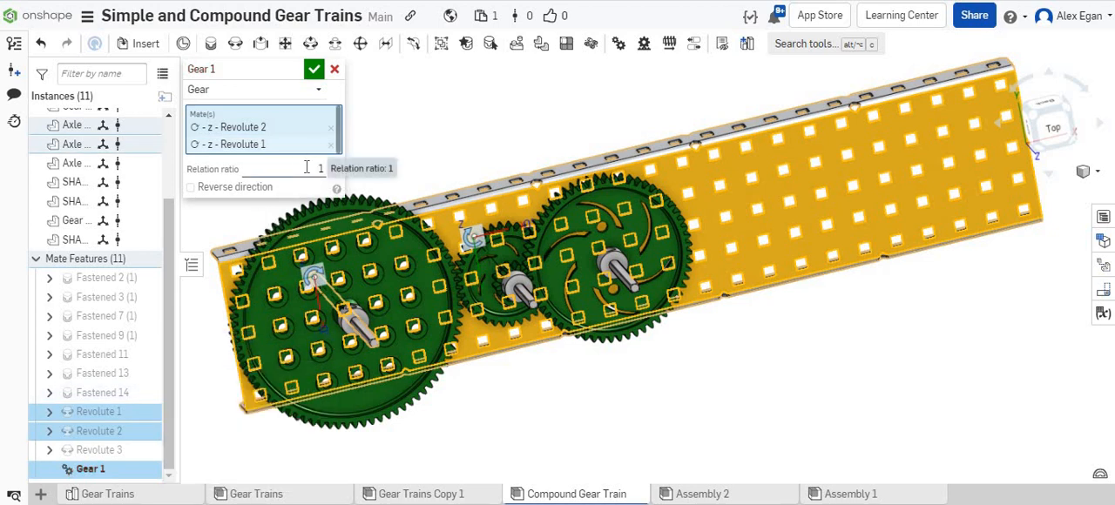
type("36")
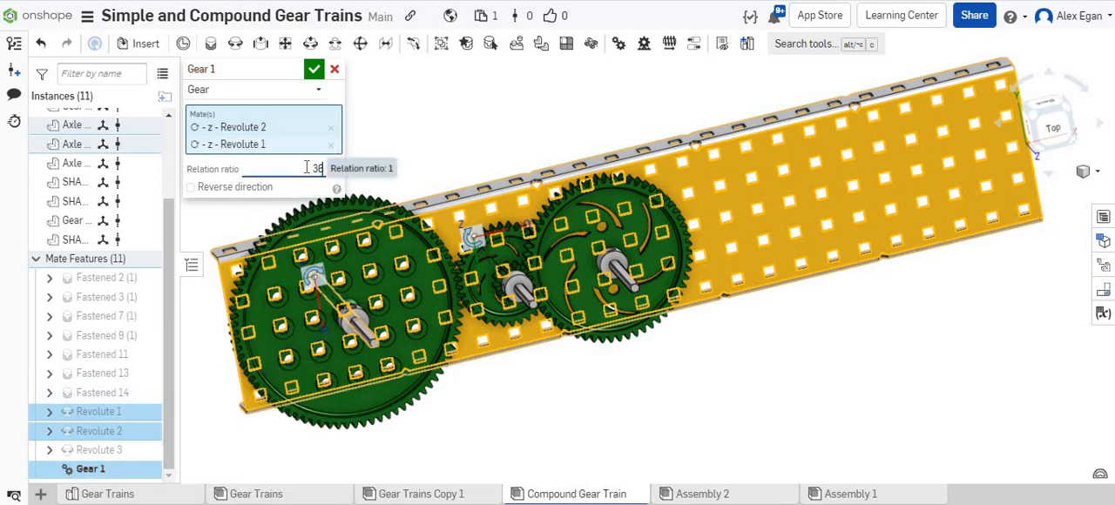
type("16/8")
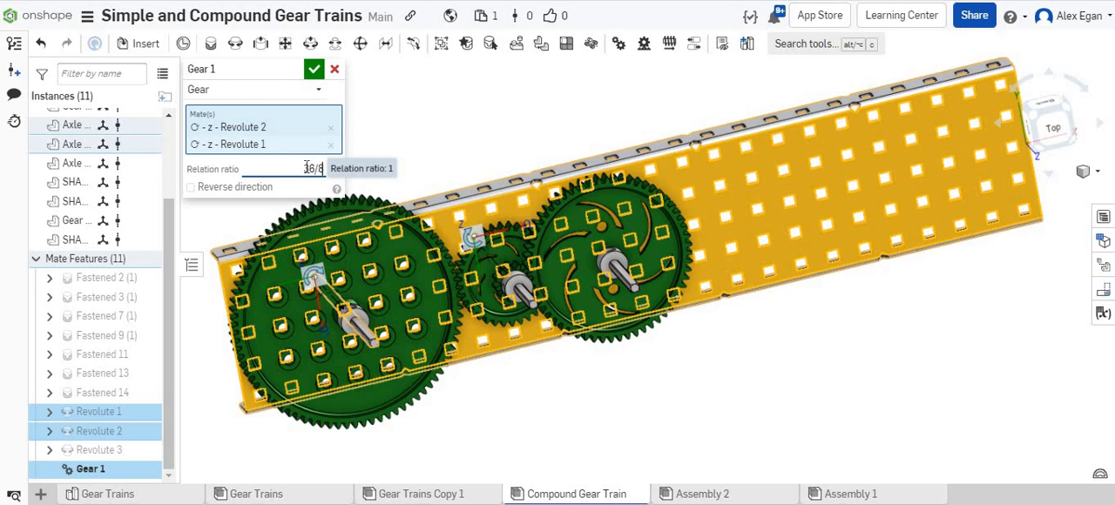
type("36/84")
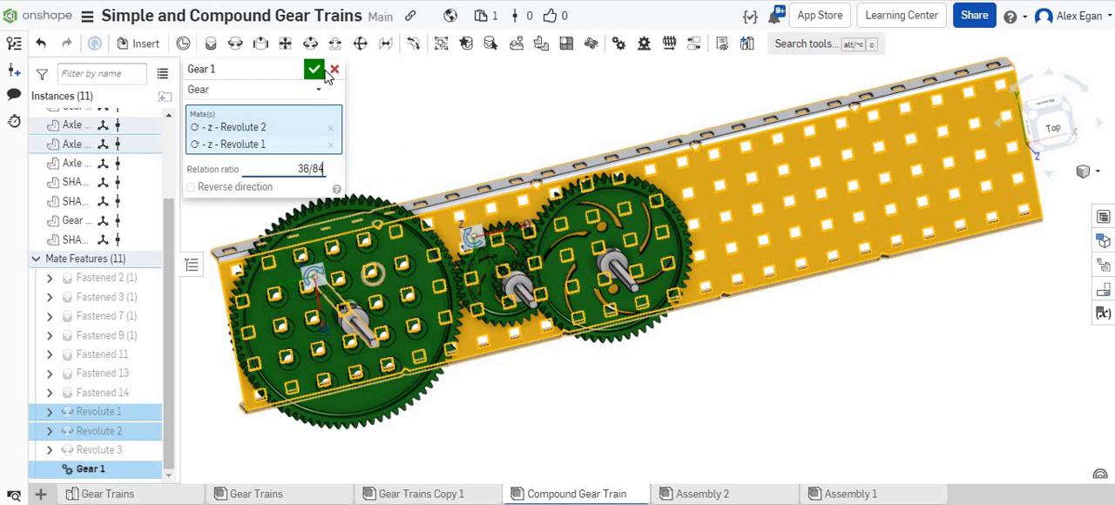
left_click(314, 70)
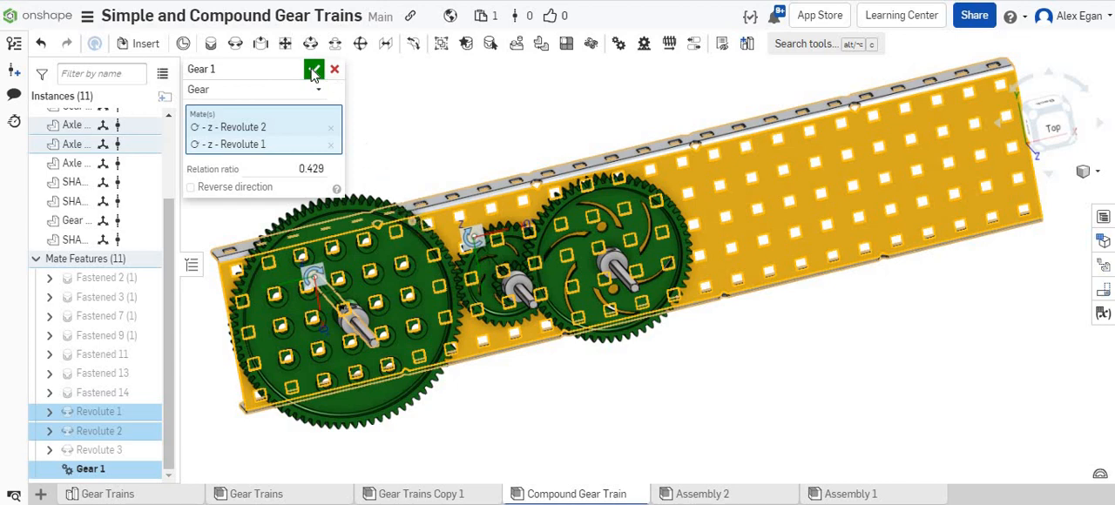
left_click(313, 70)
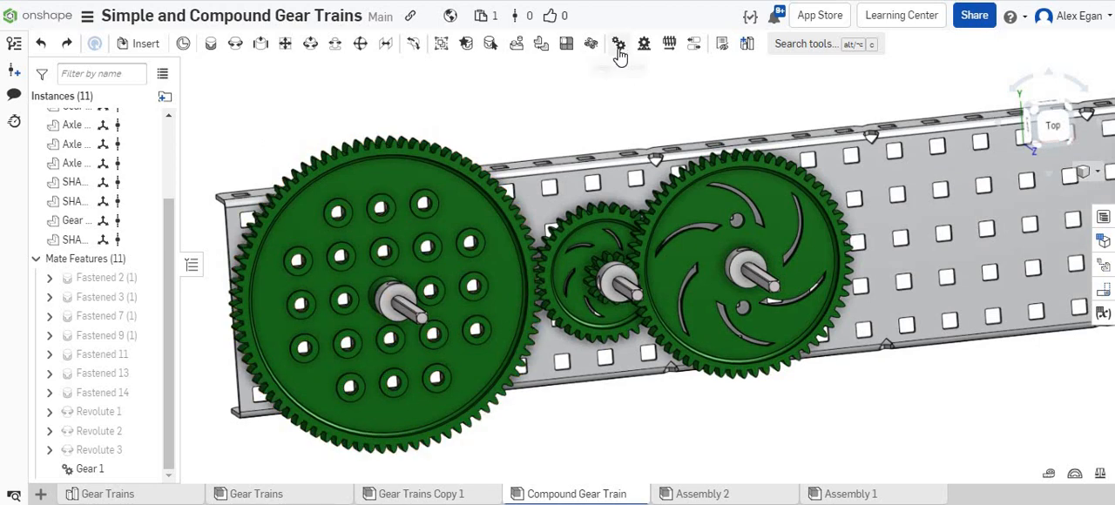
- Create Gear 2 relation linking Revolute 3 and Revolute 2 with its ratio
left_click(617, 43)
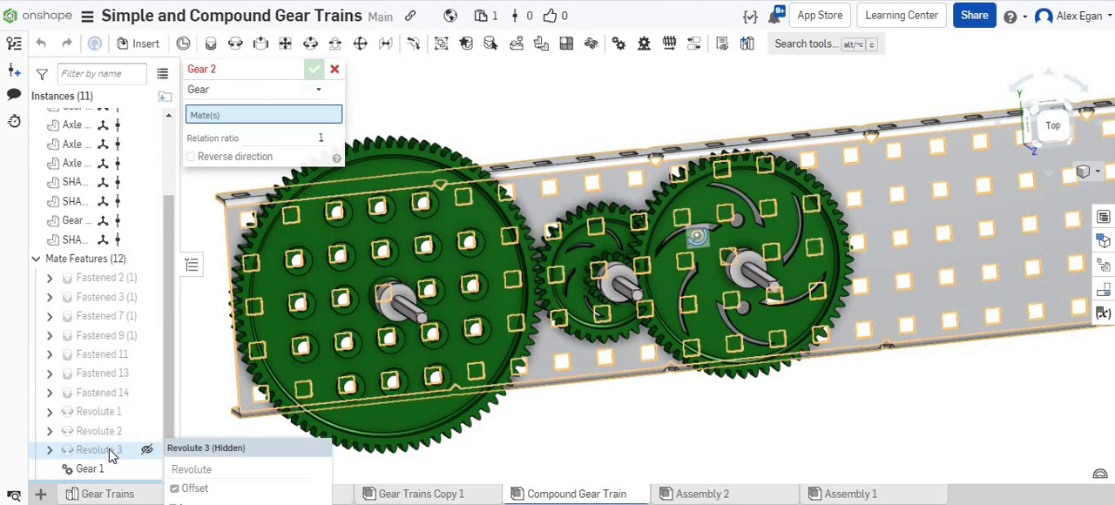
left_click(98, 449)
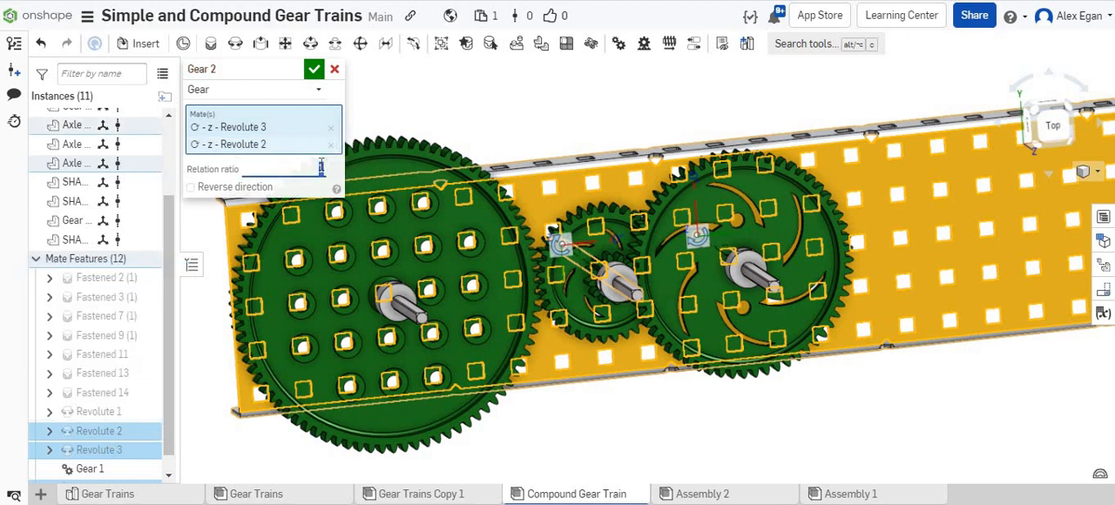
type("60")
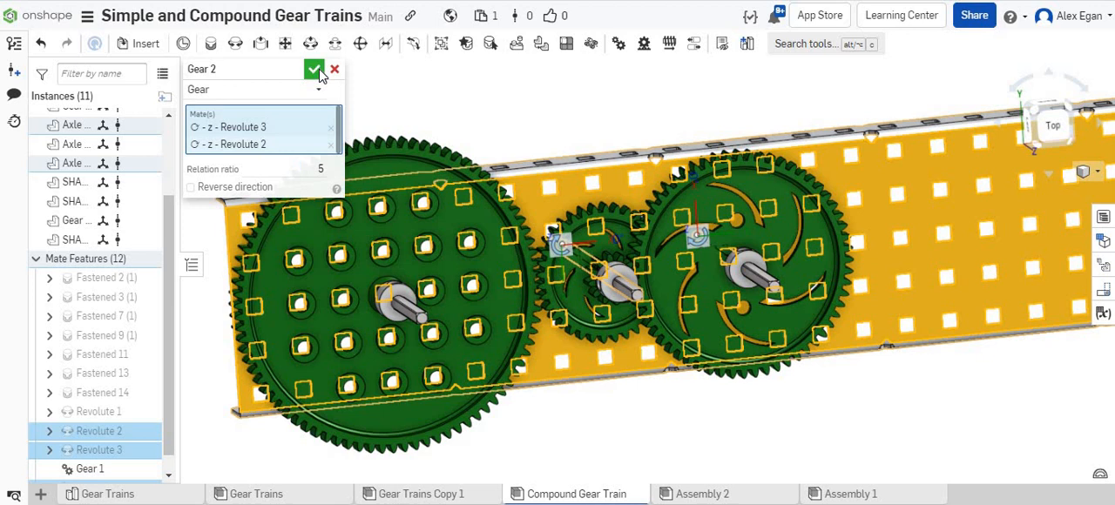
left_click(314, 70)
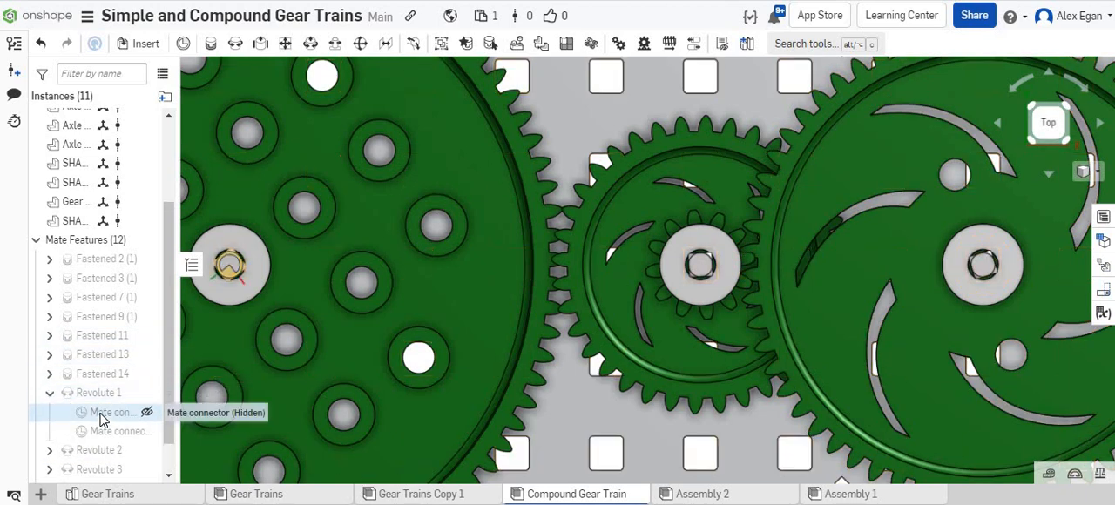
- Edit Revolute 1's mate connector with Move enabled, rotating it about Z to mesh teeth
right_click(109, 411)
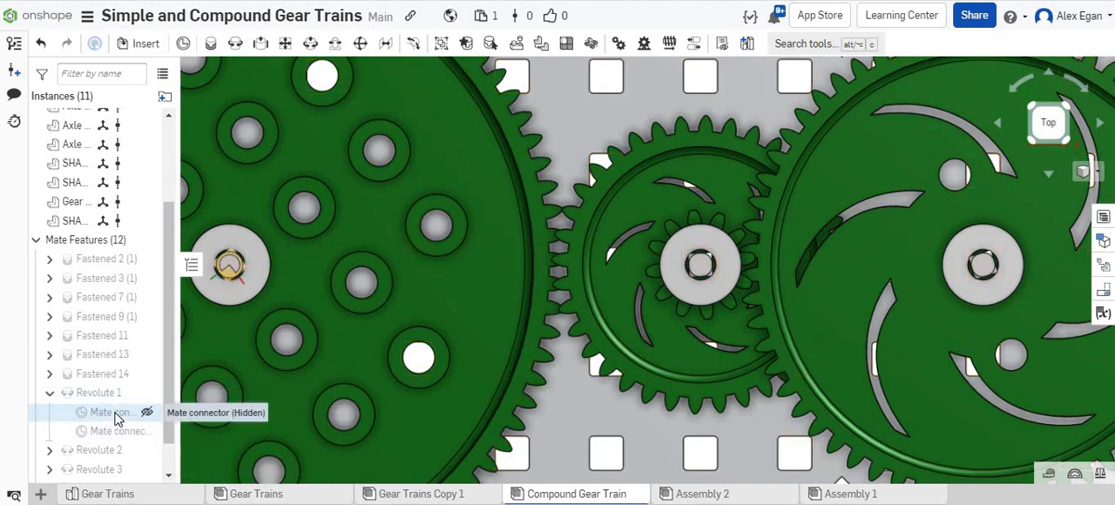
left_click(105, 411)
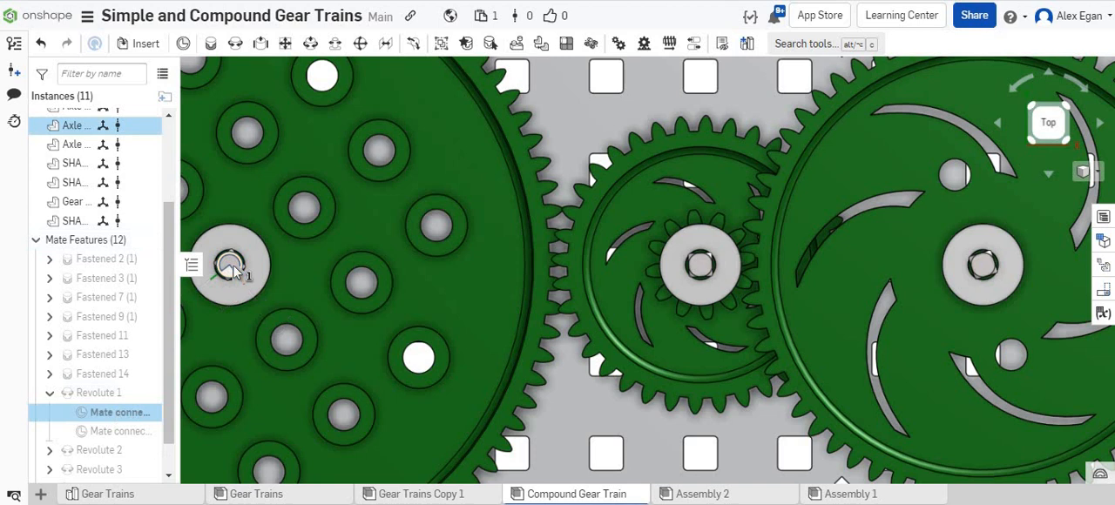
left_click(230, 265)
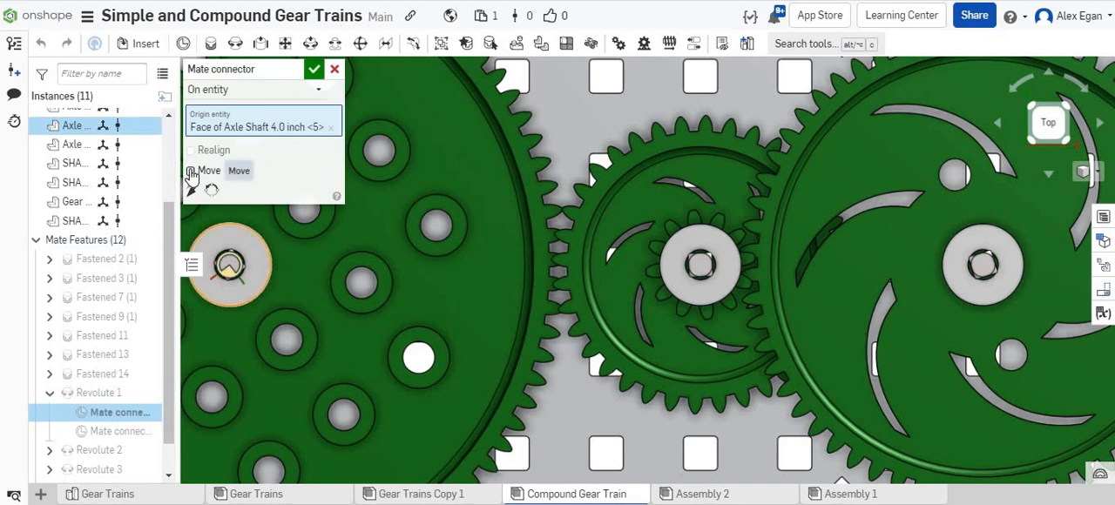
left_click(190, 171)
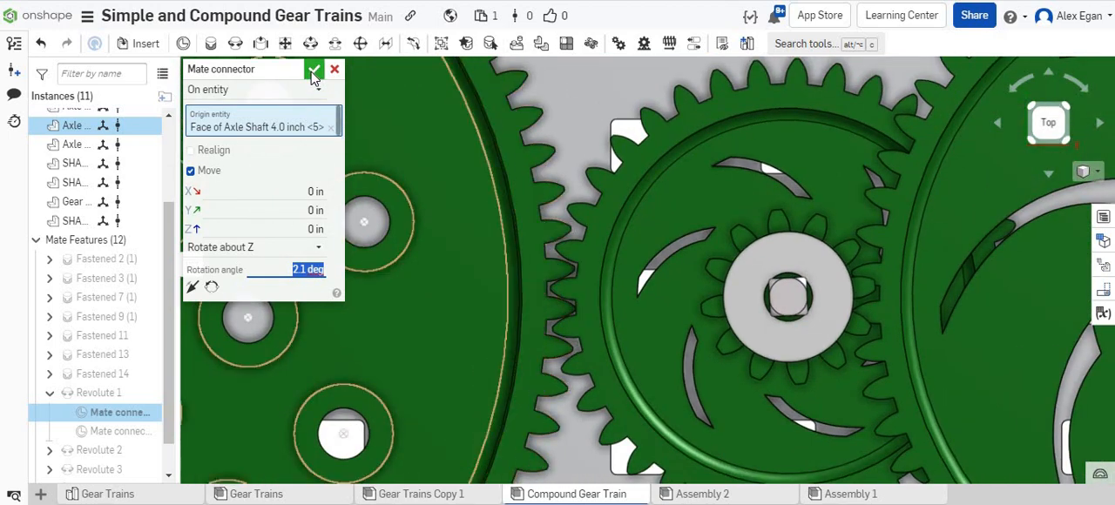
left_click(313, 70)
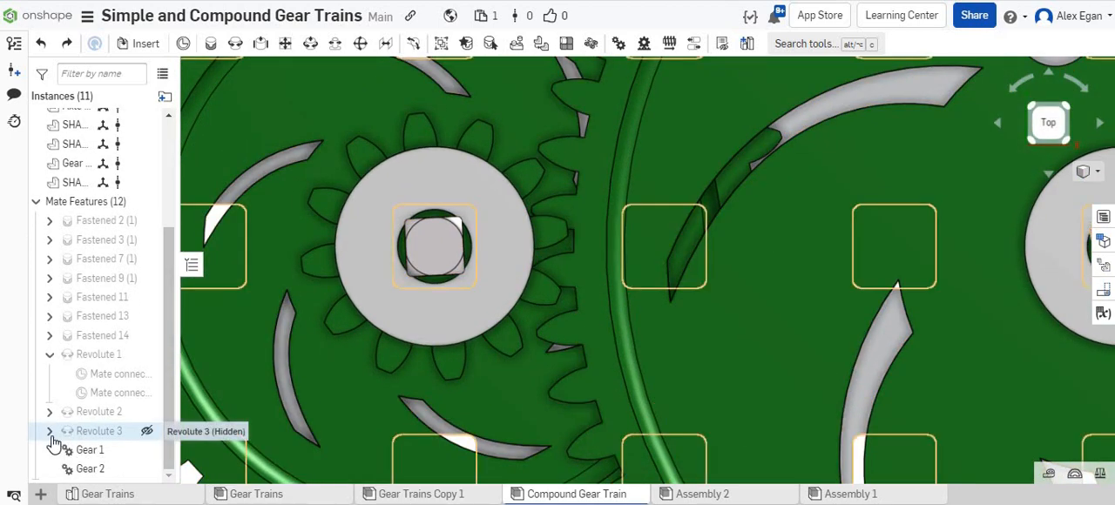
- Edit Revolute 3's mate connector with Move enabled, rotating it about Z to align teeth
left_click(49, 431)
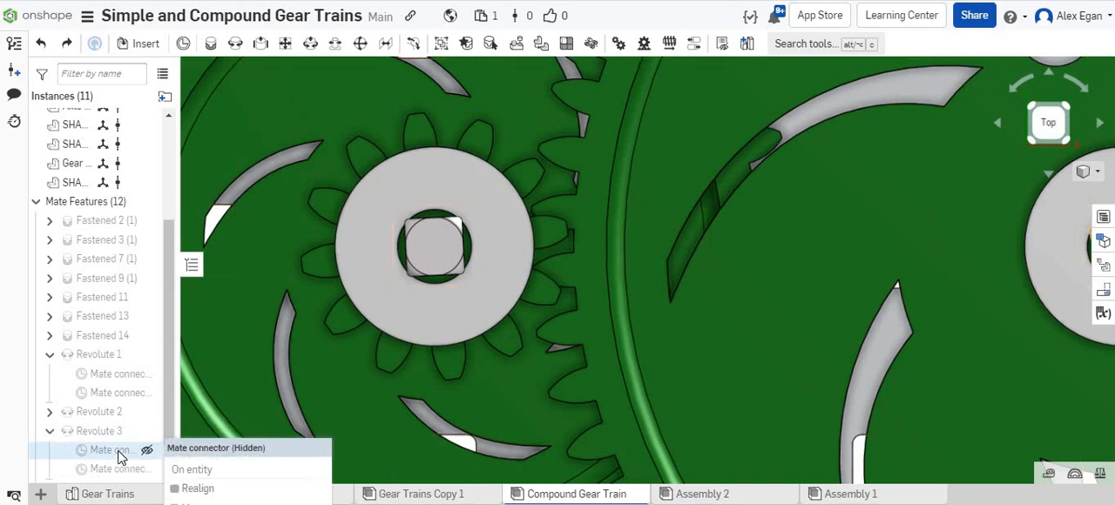
left_click(119, 450)
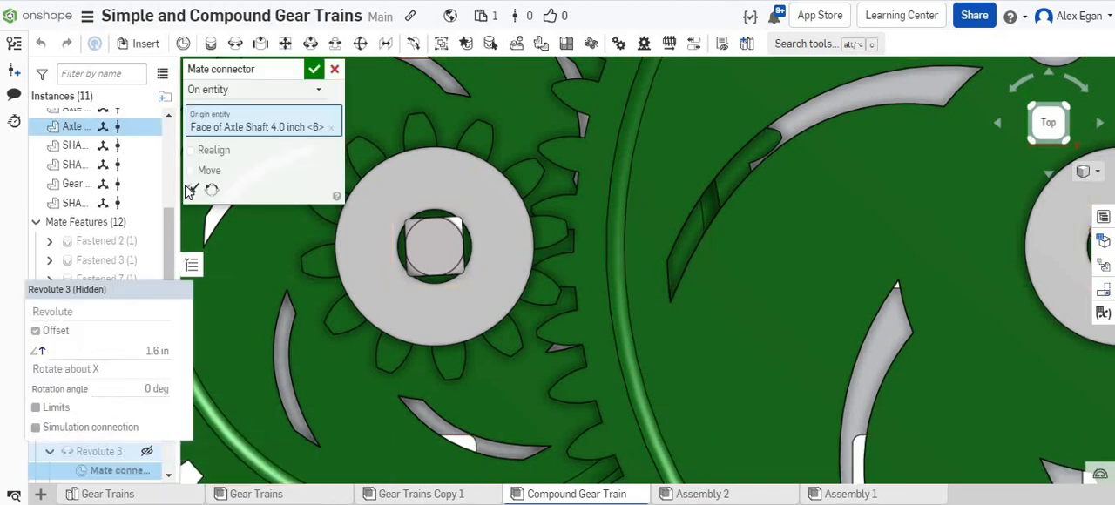
left_click(190, 170)
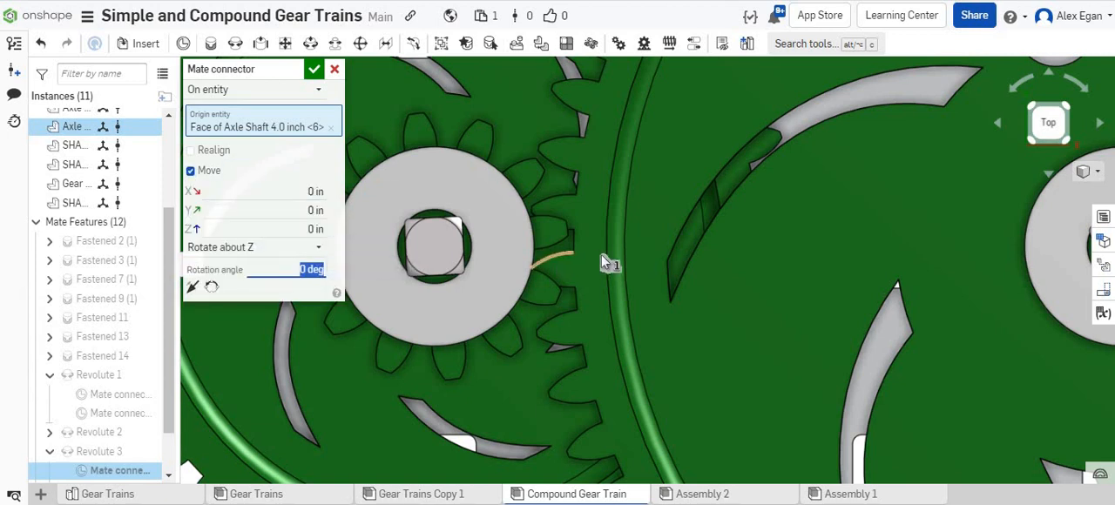
type("1")
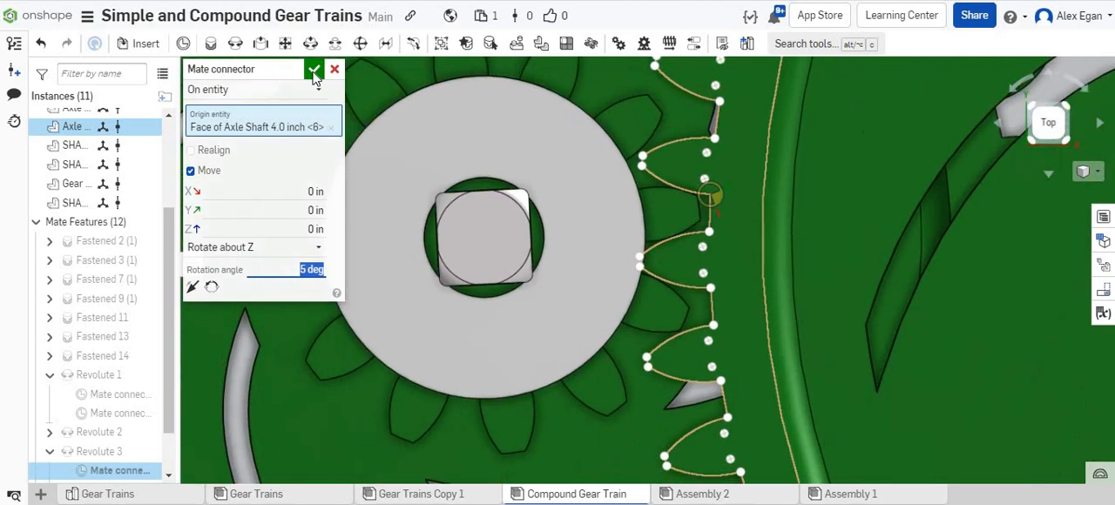
left_click(314, 70)
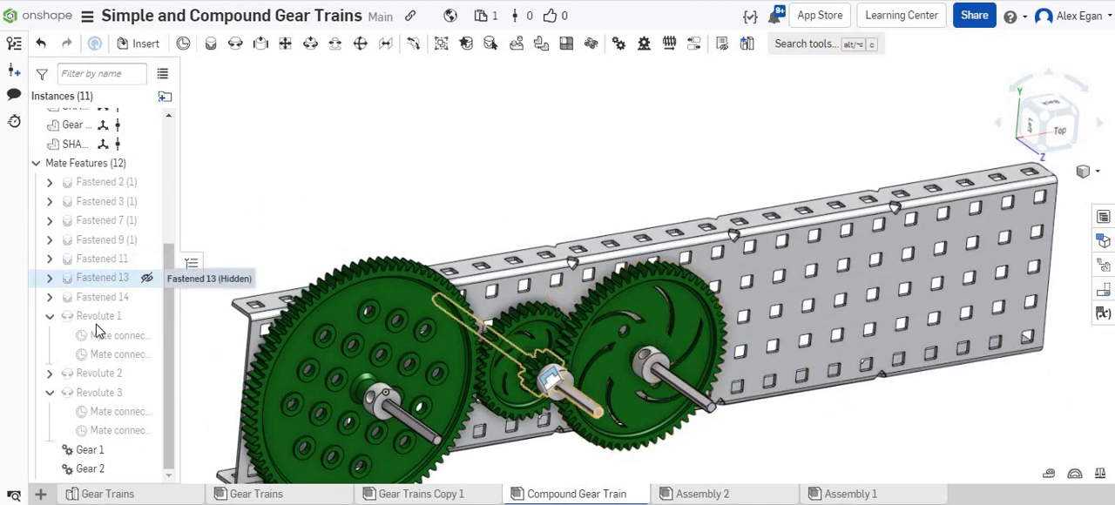
- Animate Revolute 1 from 0 to 360 degrees over 2000 steps and play it
right_click(98, 315)
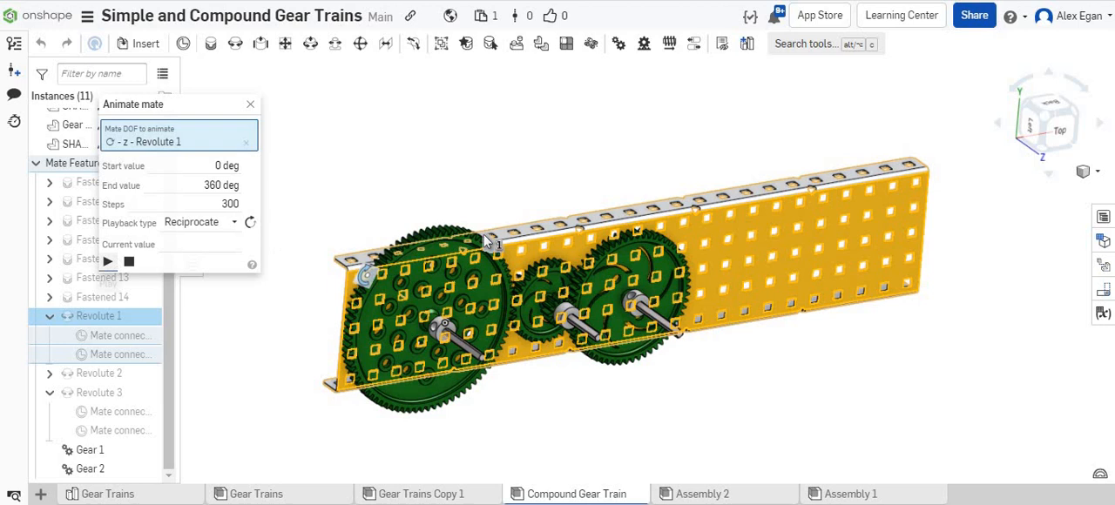
left_click(108, 261)
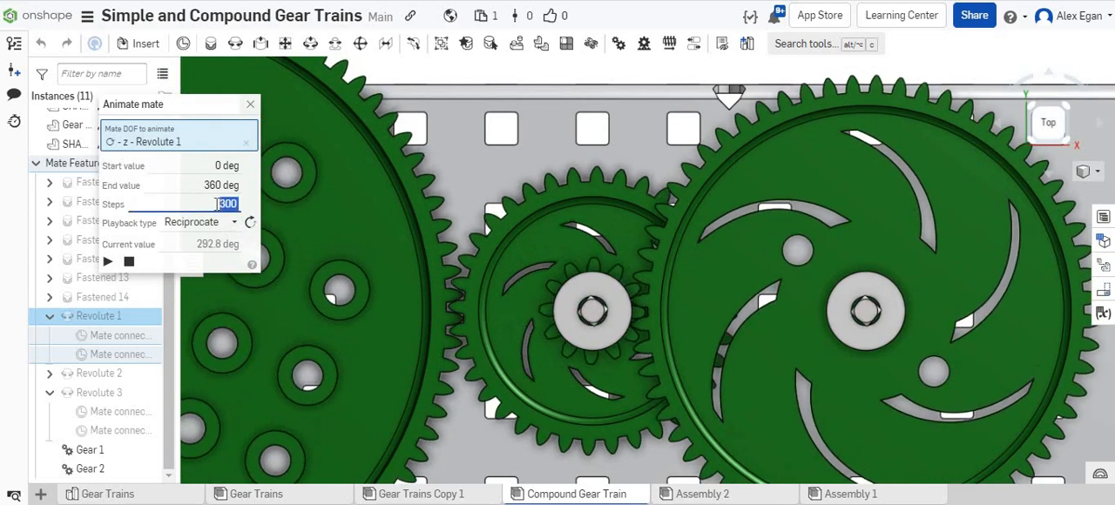
type("2000")
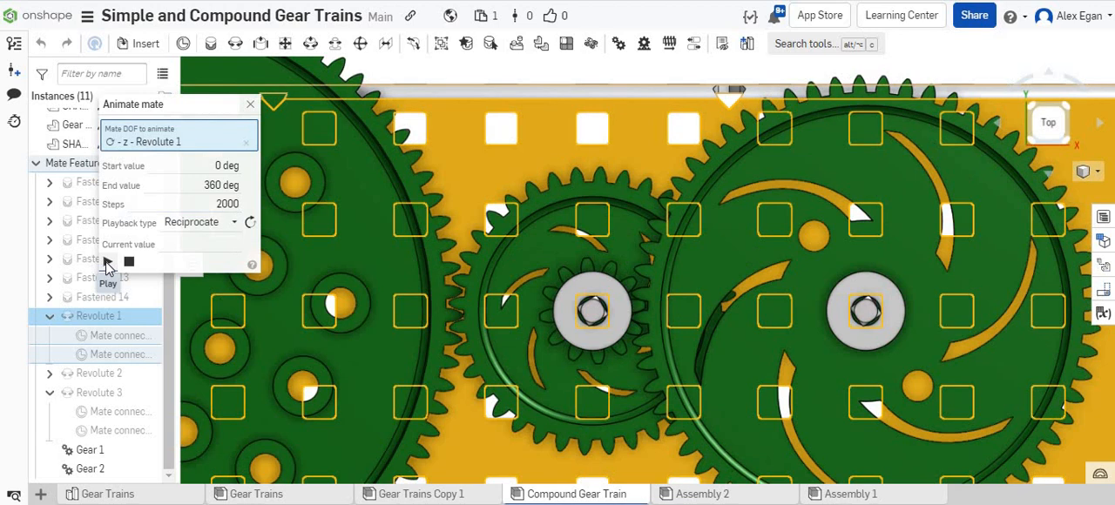
left_click(108, 261)
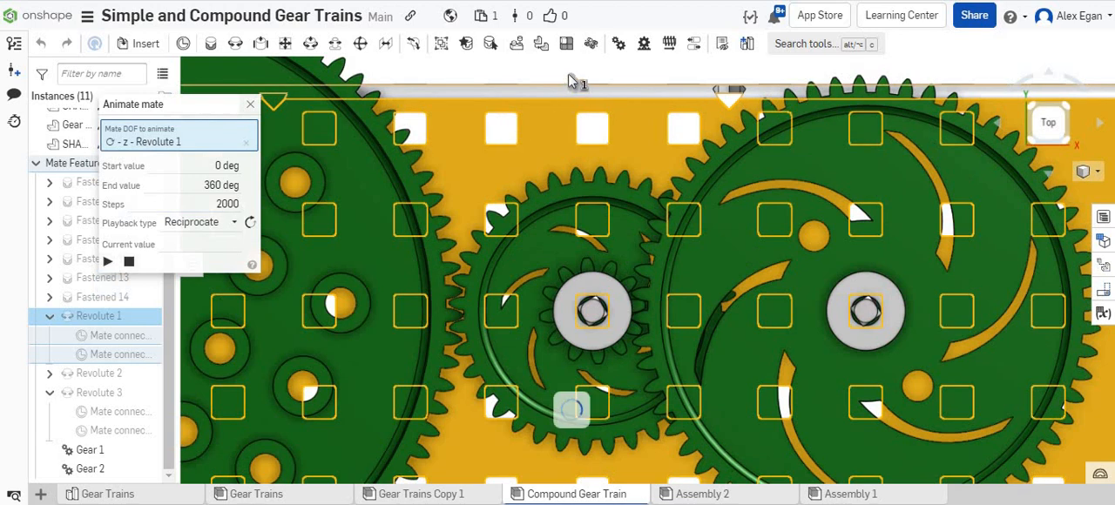